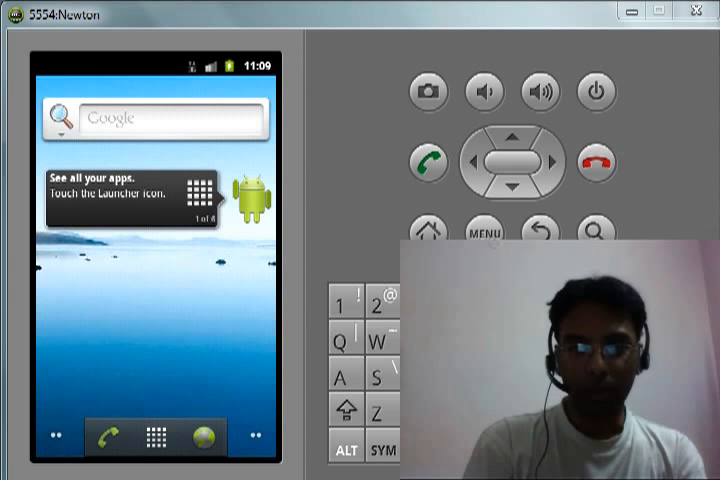
mouse_move(170, 461)
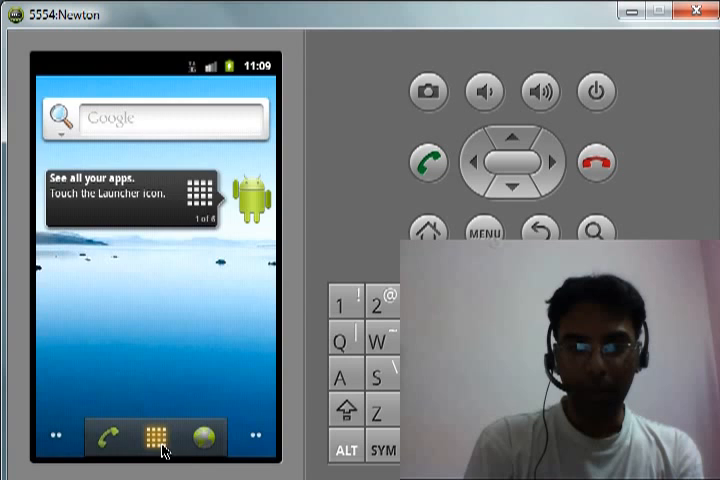
Open the list of installed apps on the emulator home screen to find Book Shop
click(155, 437)
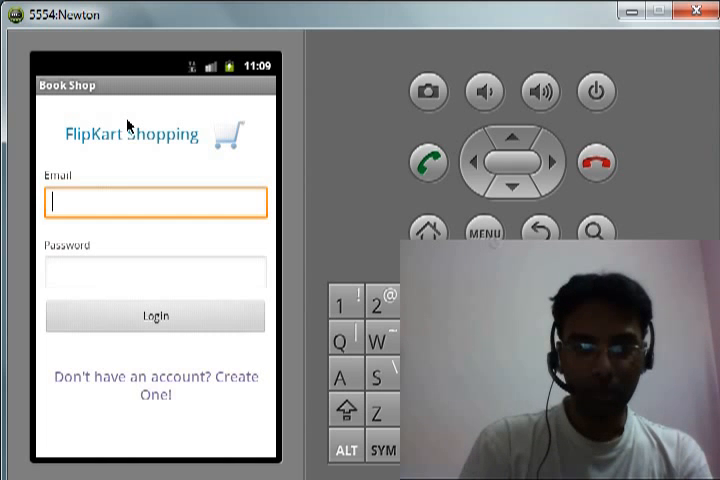
mouse_move(127, 160)
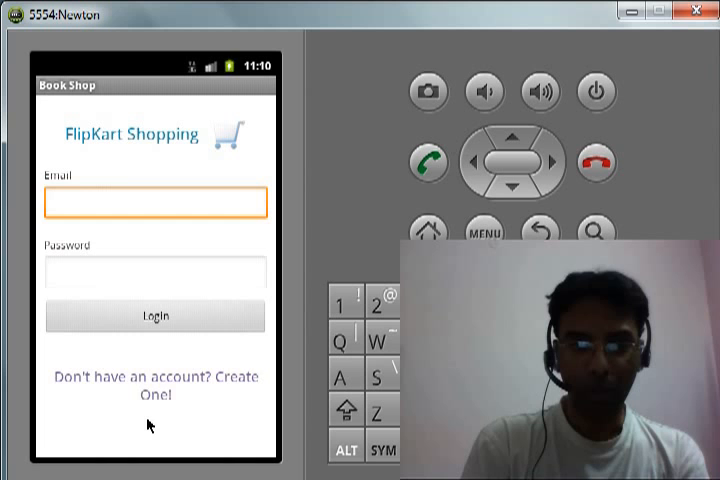
click(156, 386)
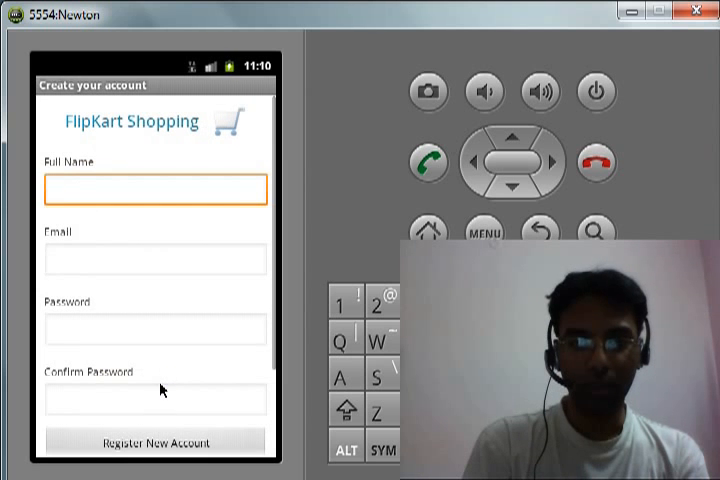
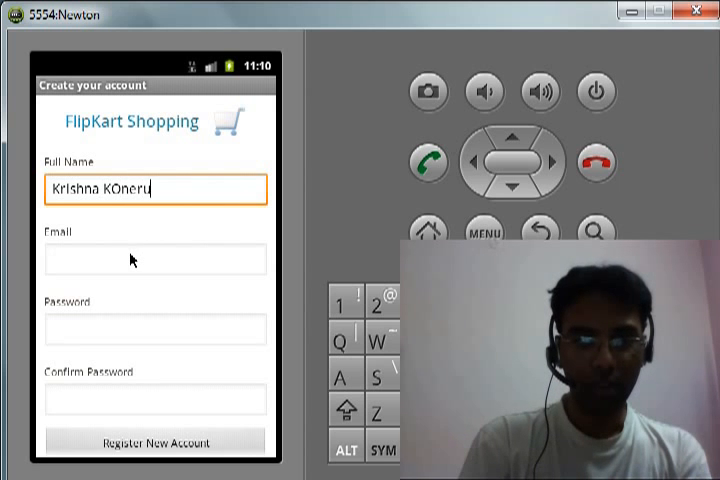
click(156, 259)
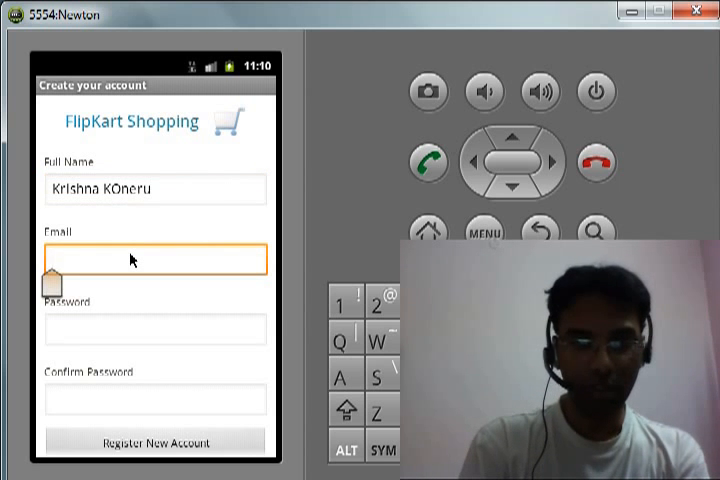
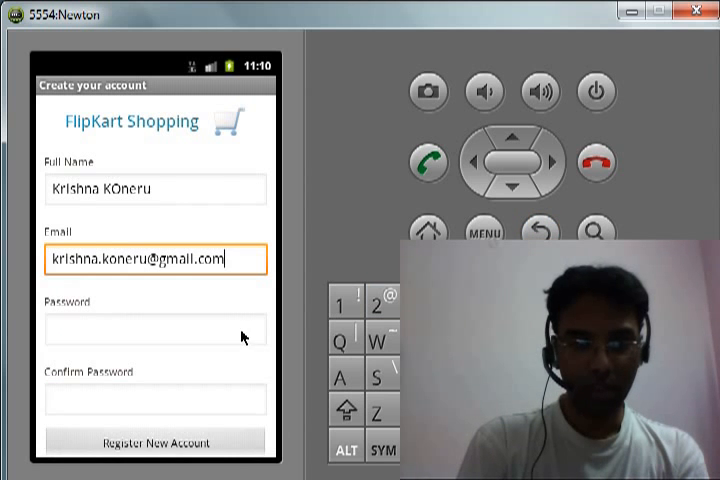
Enter and confirm the account password, then submit the registration
click(155, 330)
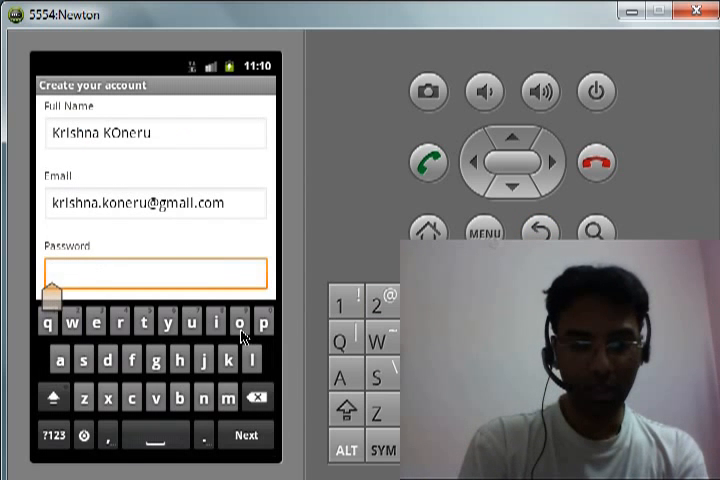
text(3)
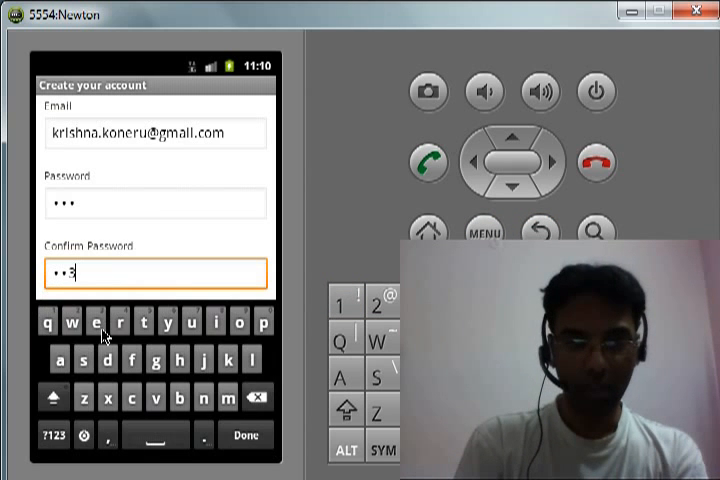
click(247, 436)
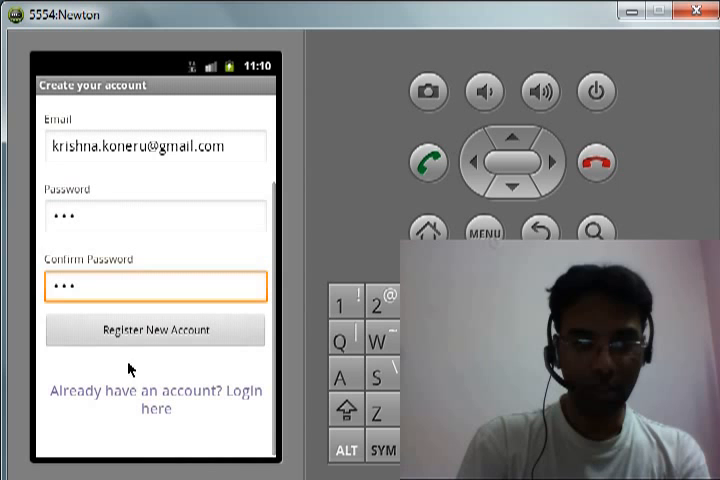
click(155, 330)
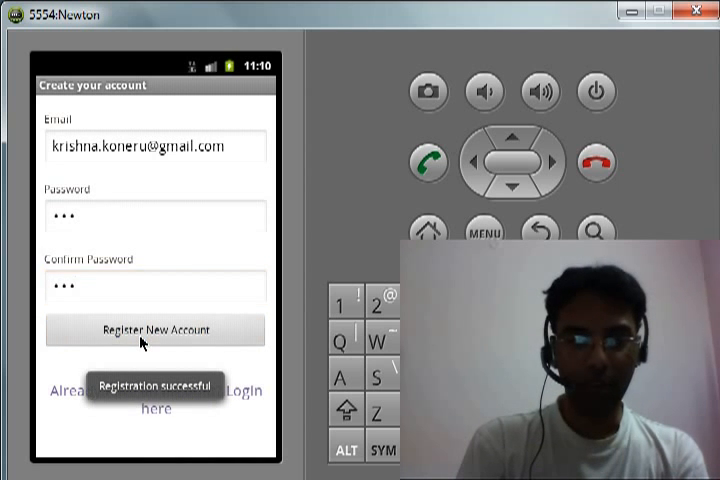
click(155, 330)
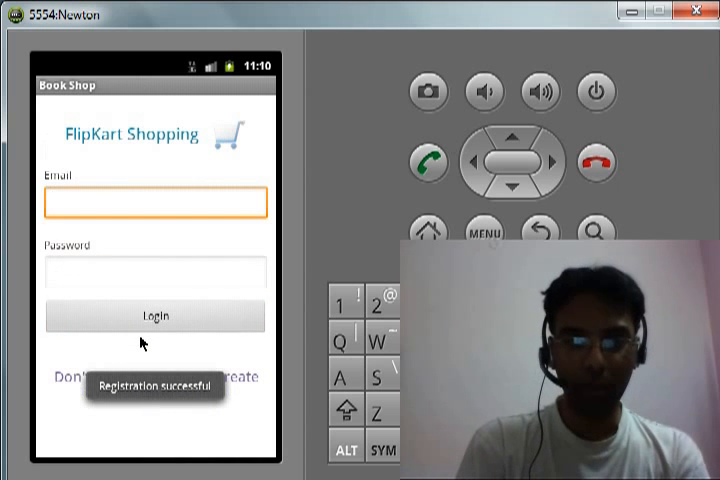
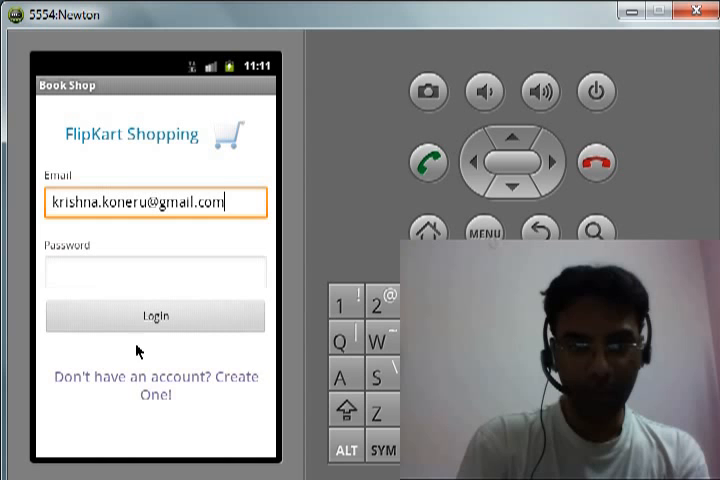
click(155, 271)
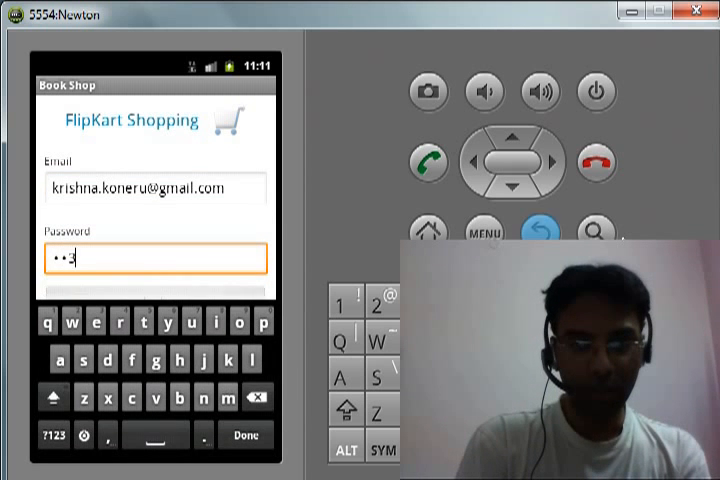
click(247, 435)
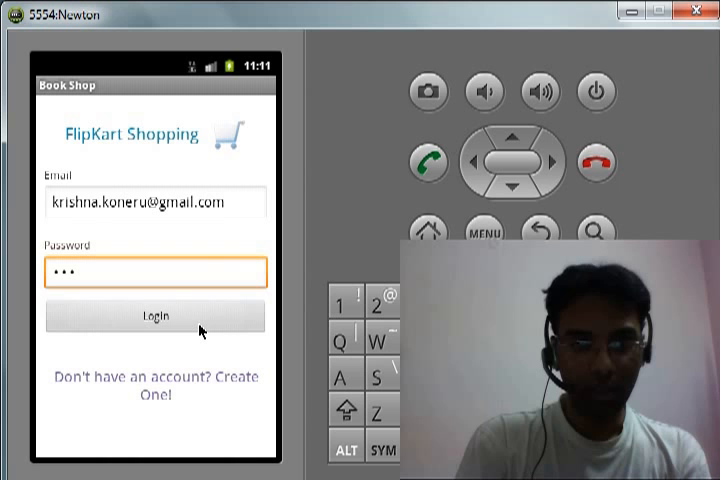
click(155, 315)
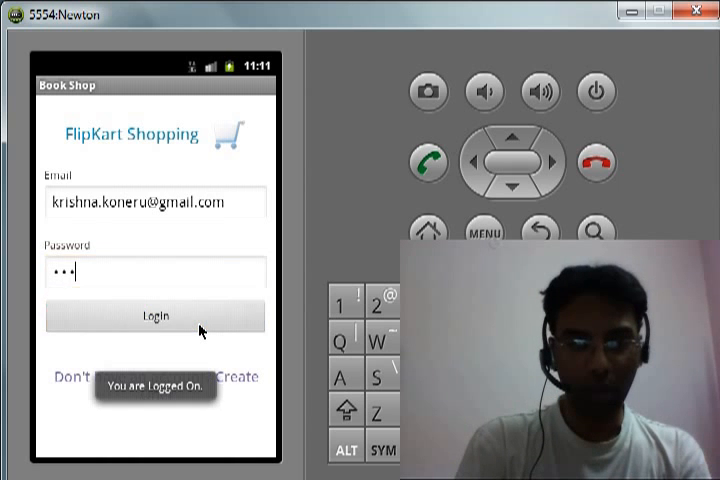
click(155, 315)
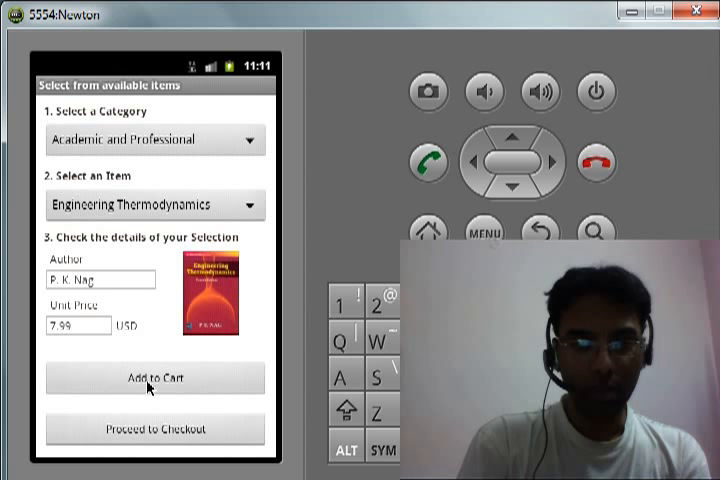
mouse_move(195, 240)
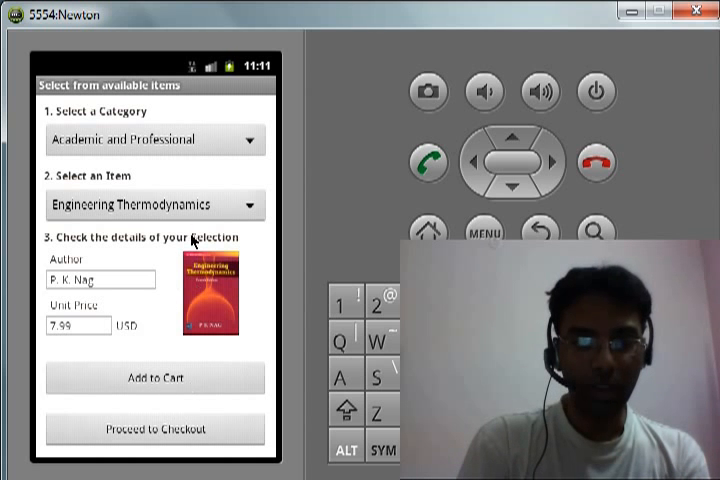
Add Introduction to Indian Architecture from Arts to the cart and go to checkout
click(154, 378)
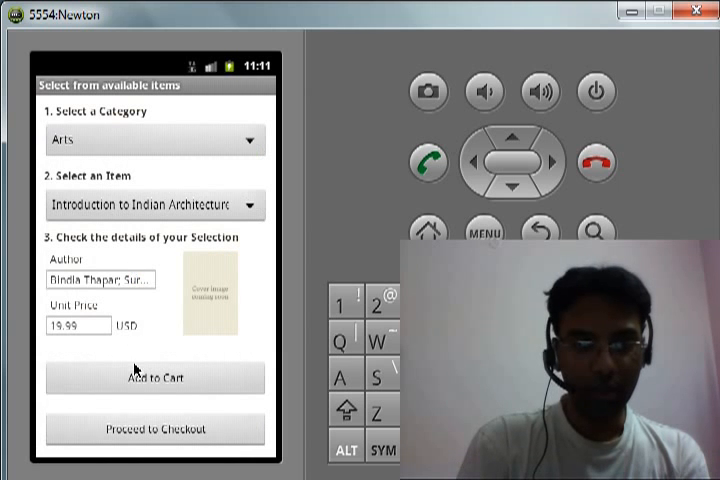
click(154, 378)
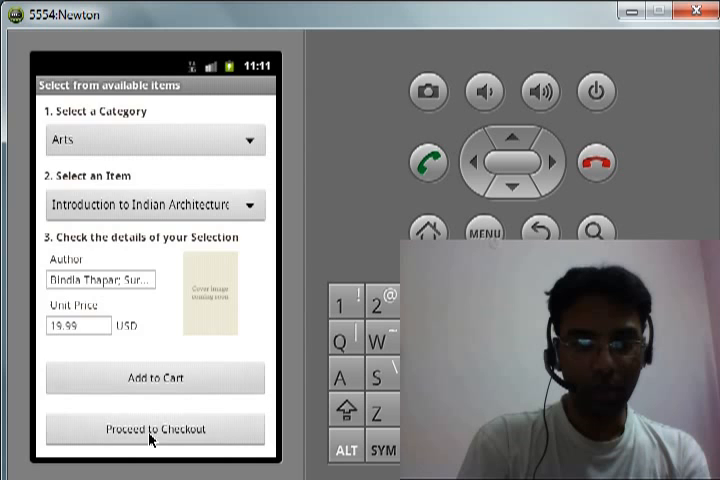
click(155, 429)
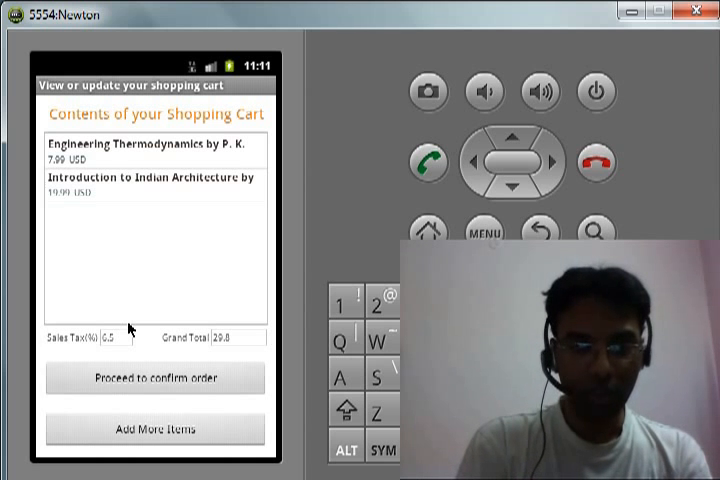
mouse_move(197, 345)
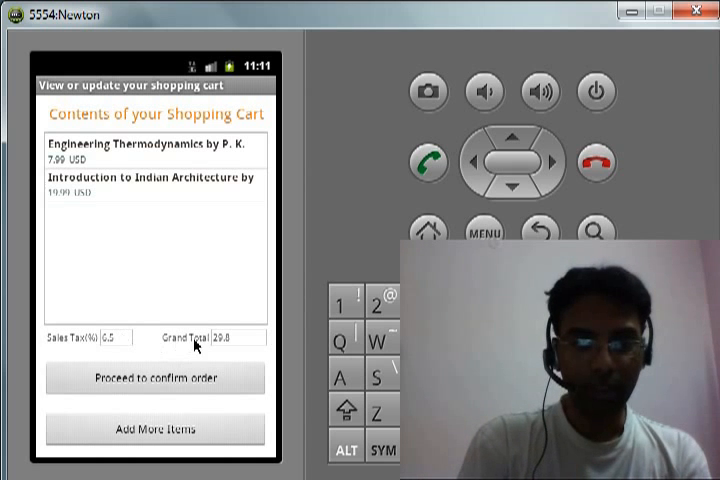
mouse_move(228, 344)
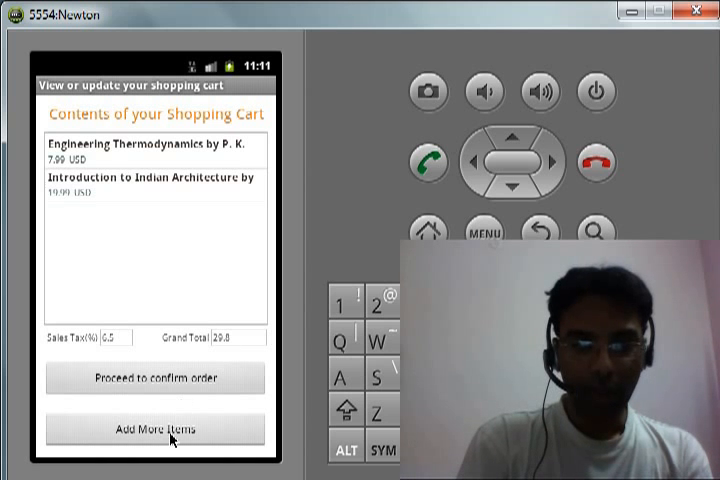
Add Head First Java to the cart and return to checkout
click(155, 430)
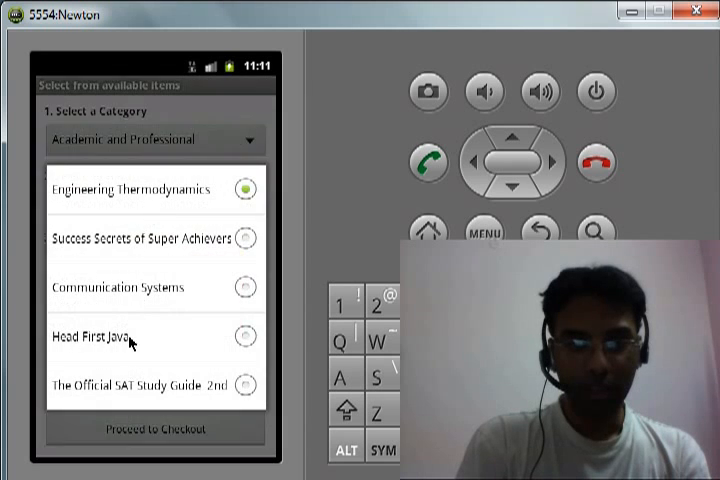
click(245, 334)
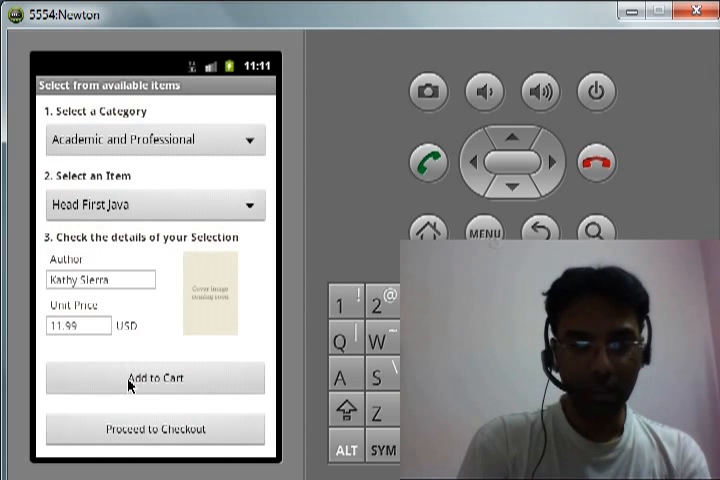
click(155, 378)
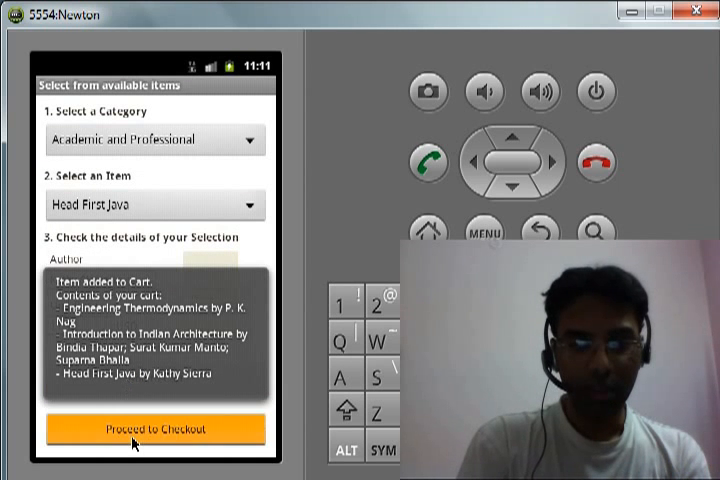
click(154, 429)
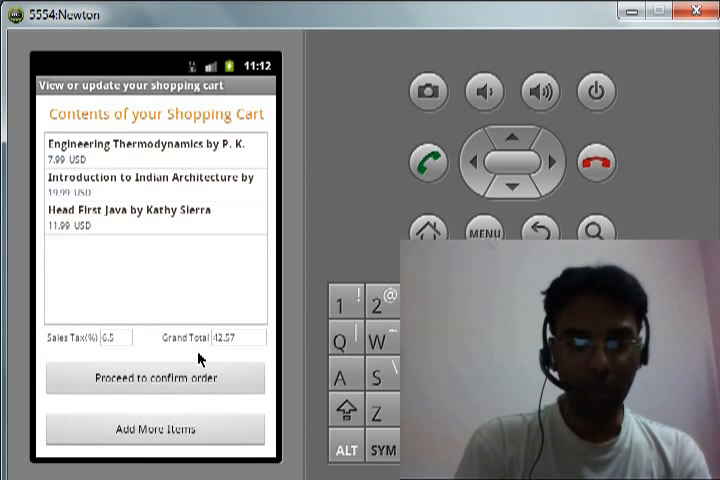
Remove Introduction to Indian Architecture from the cart and confirm the order
click(152, 186)
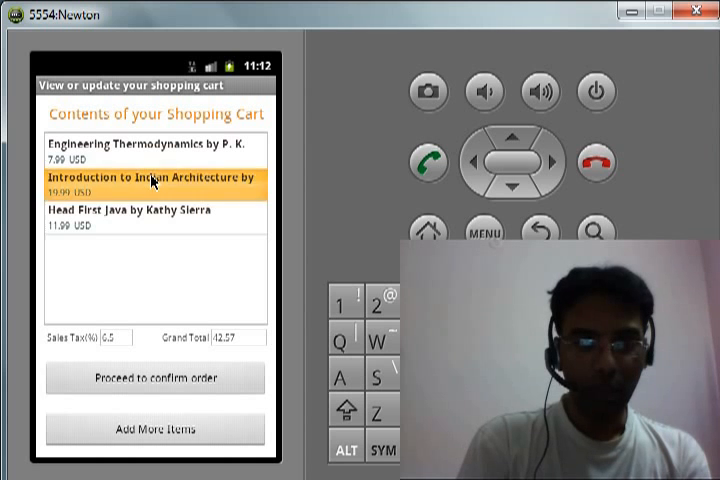
click(152, 177)
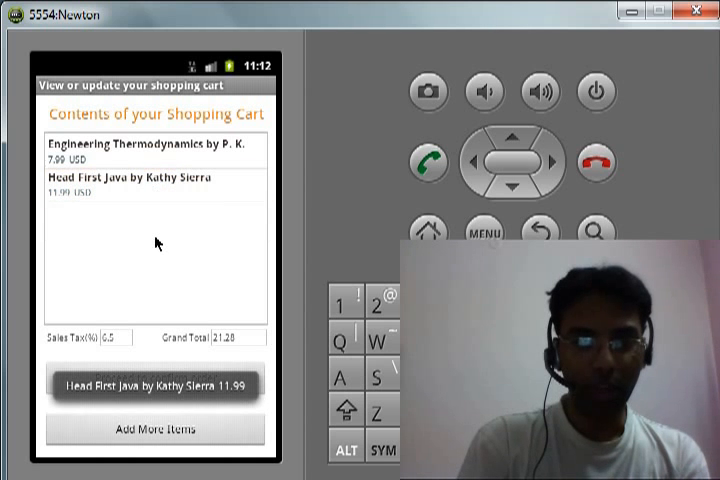
mouse_move(138, 356)
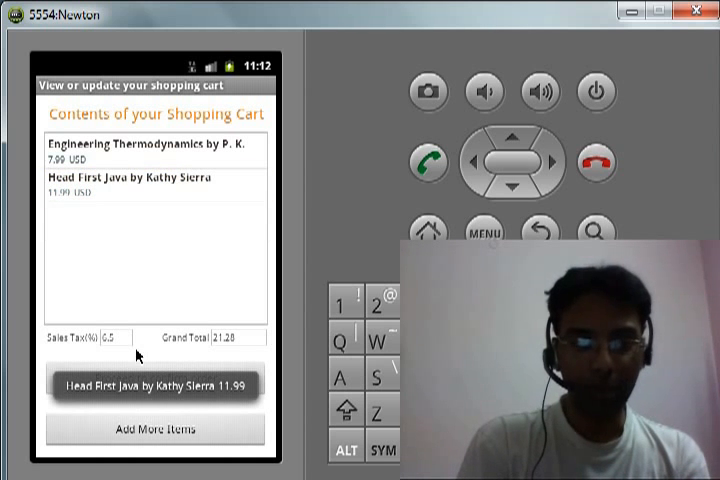
click(154, 378)
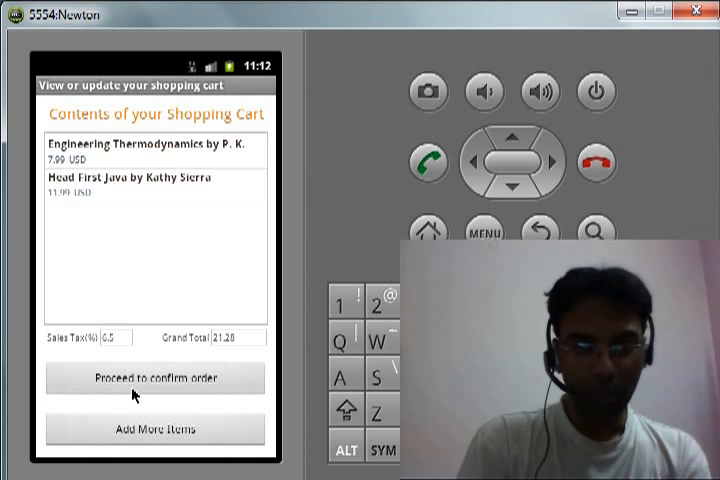
click(155, 378)
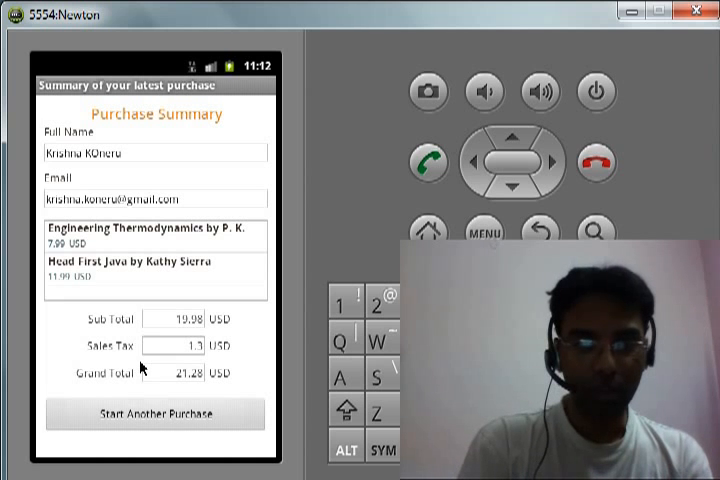
mouse_move(157, 287)
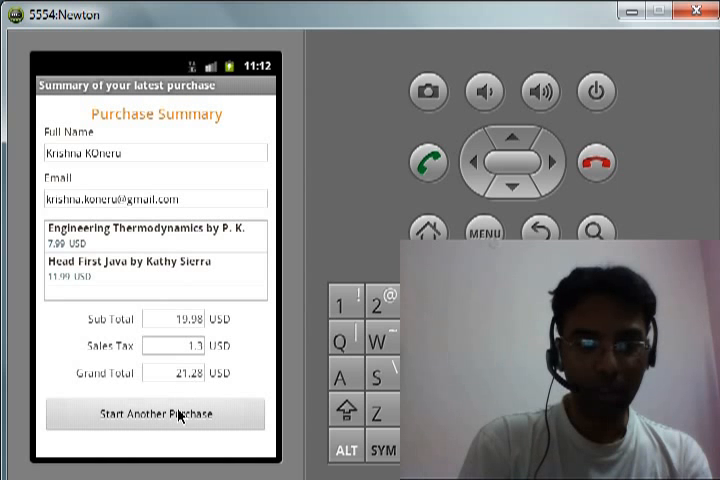
Order Kane Chronicles: The Serpent's Shadow from Children and Teens Books, totaling 6.38 USD
click(155, 414)
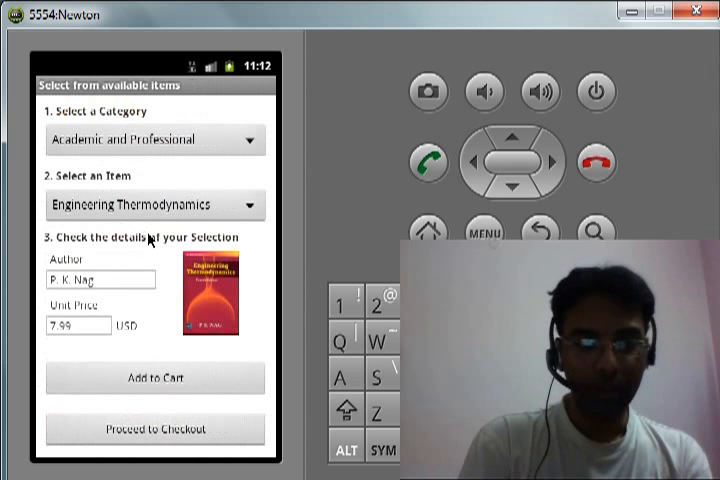
click(155, 139)
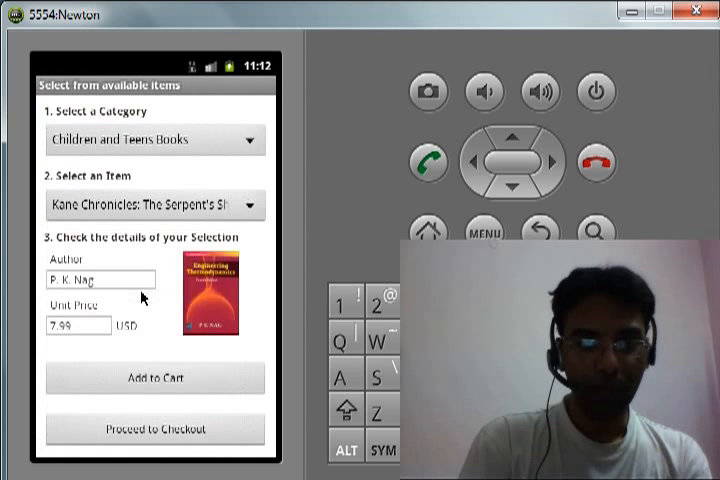
click(155, 378)
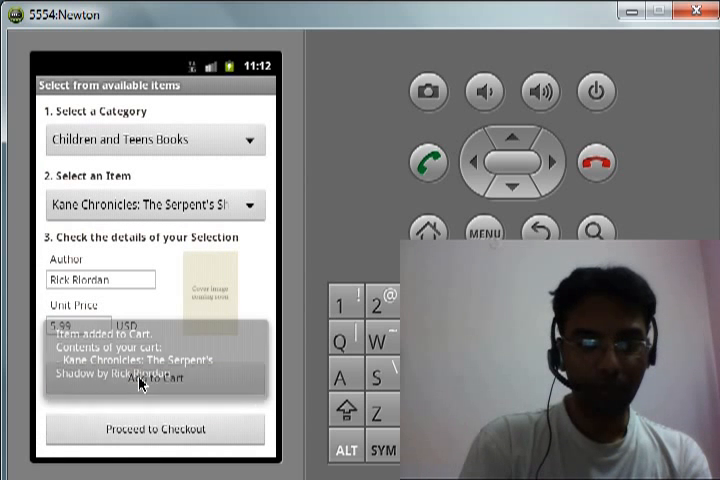
click(155, 378)
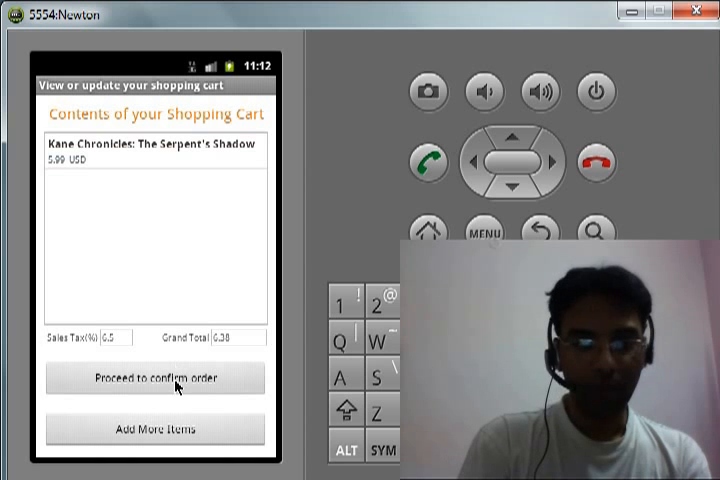
click(155, 377)
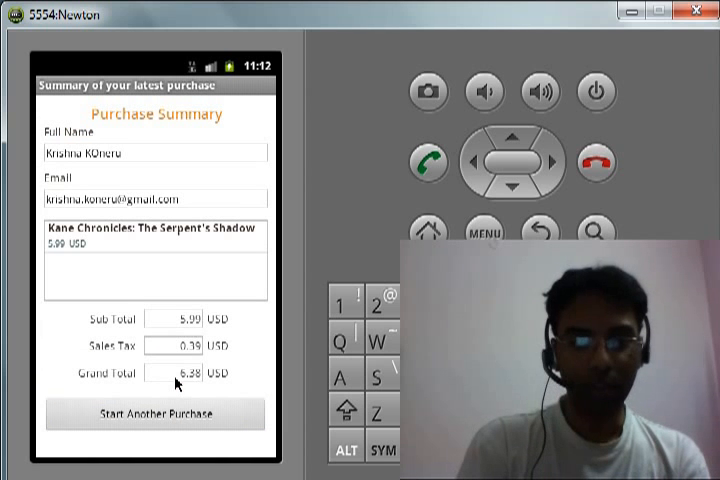